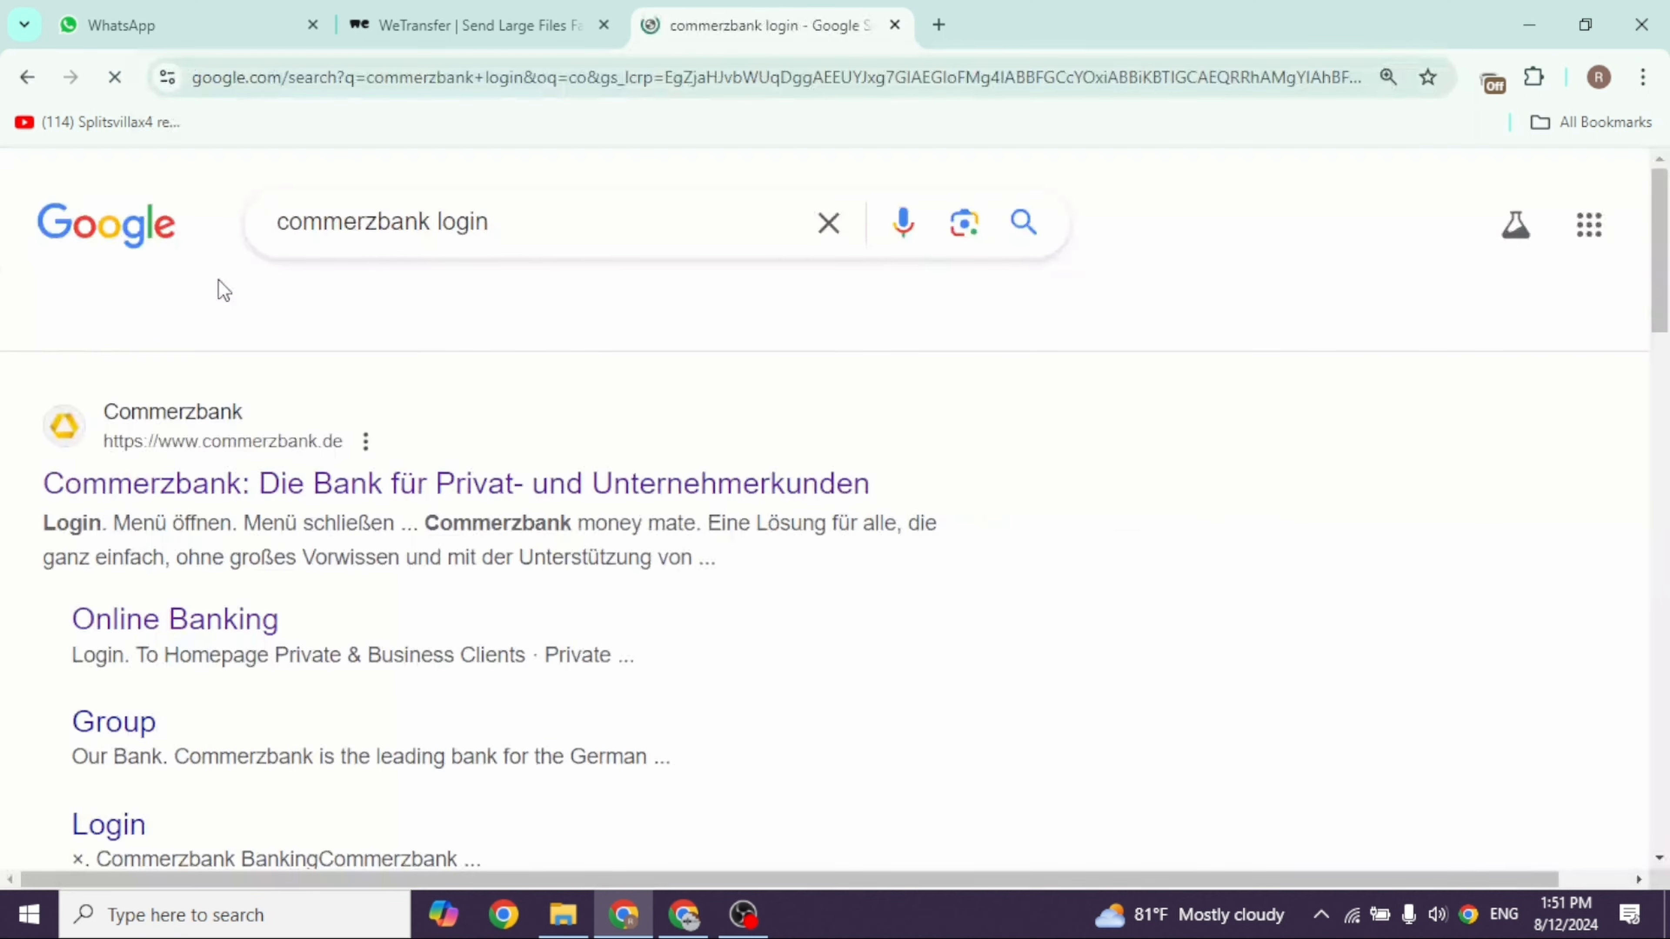
# Reach Commerzbank's English site from the search results and load its online banking Login page.
pyautogui.scroll(-3)
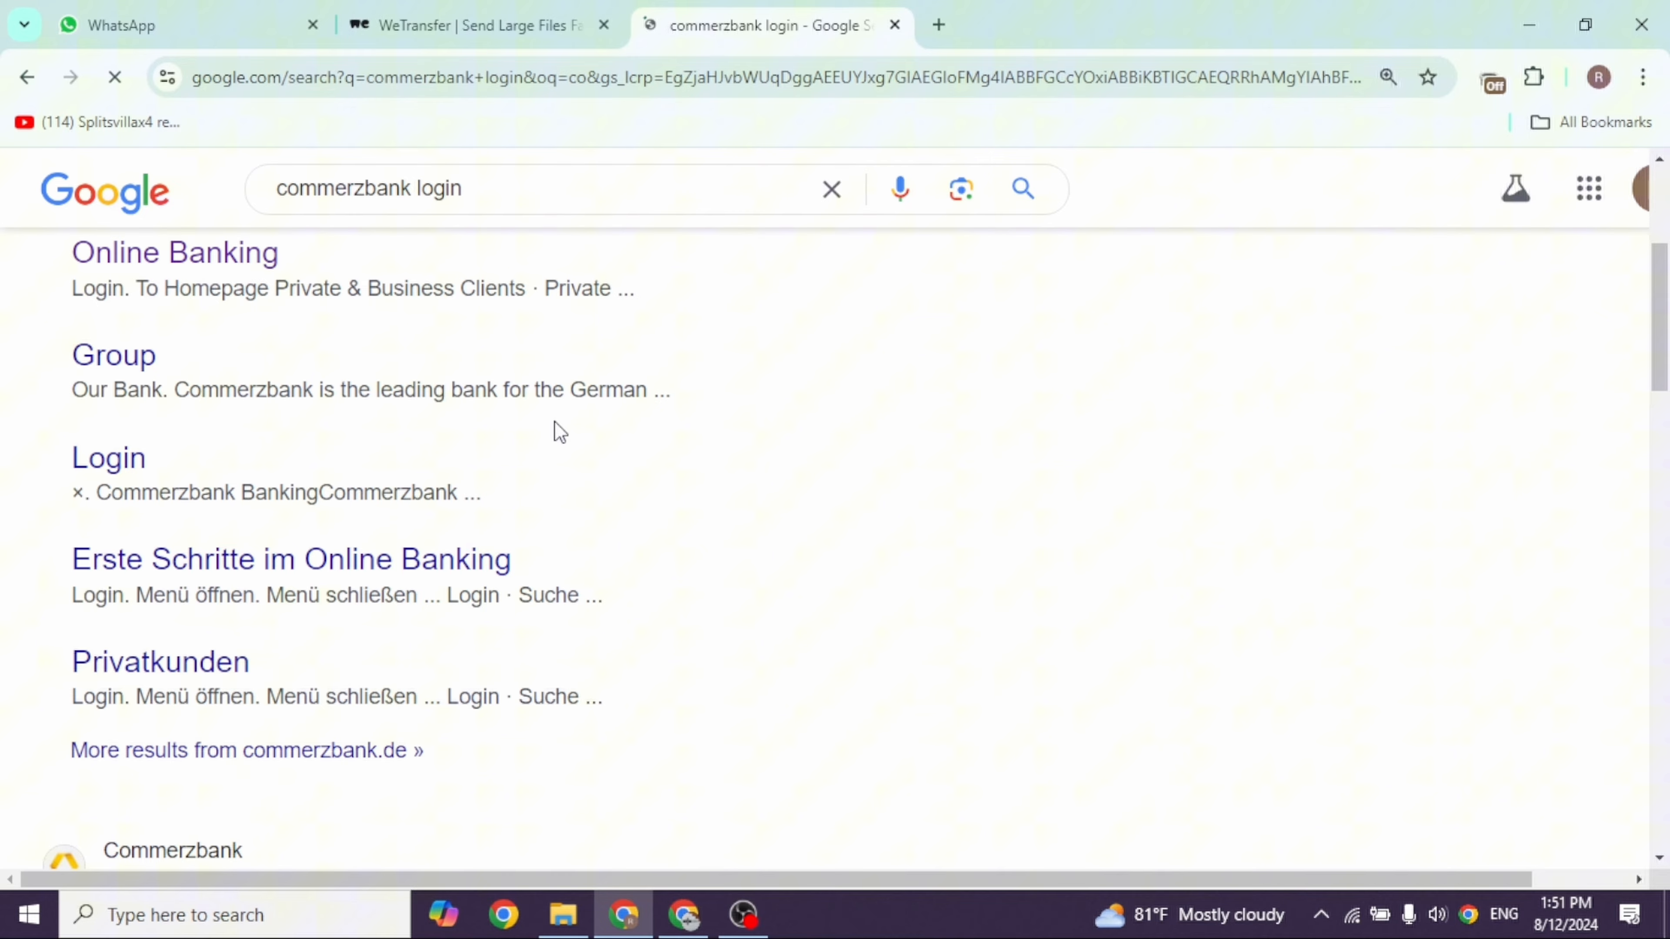
pyautogui.scroll(3)
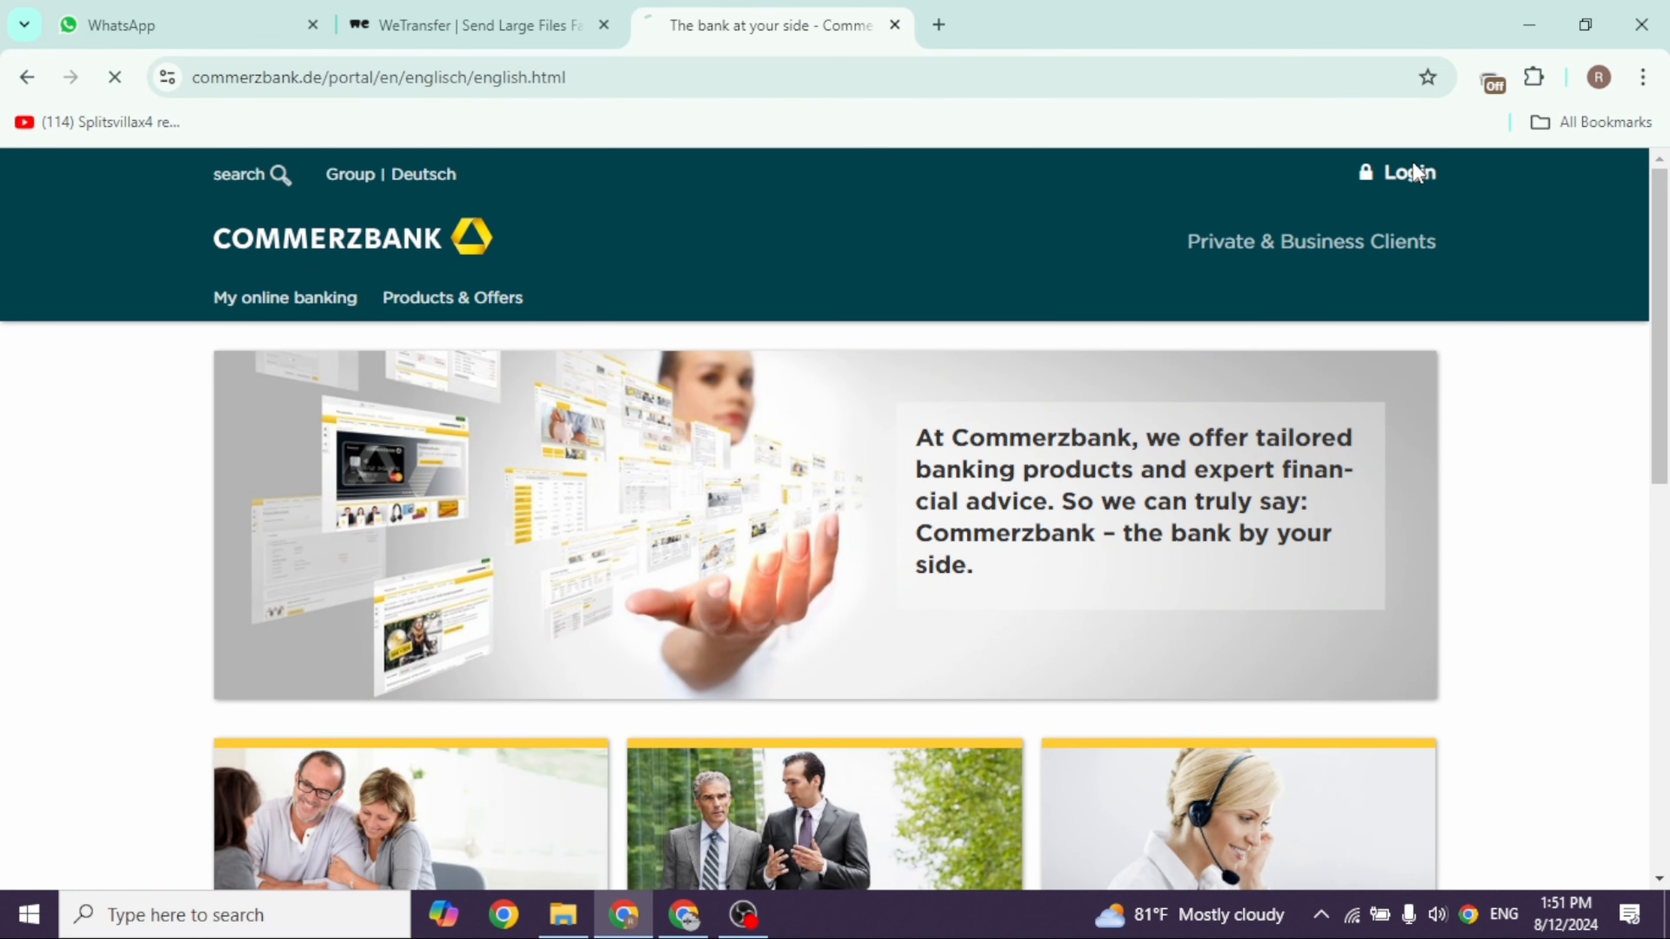
pyautogui.click(1408, 172)
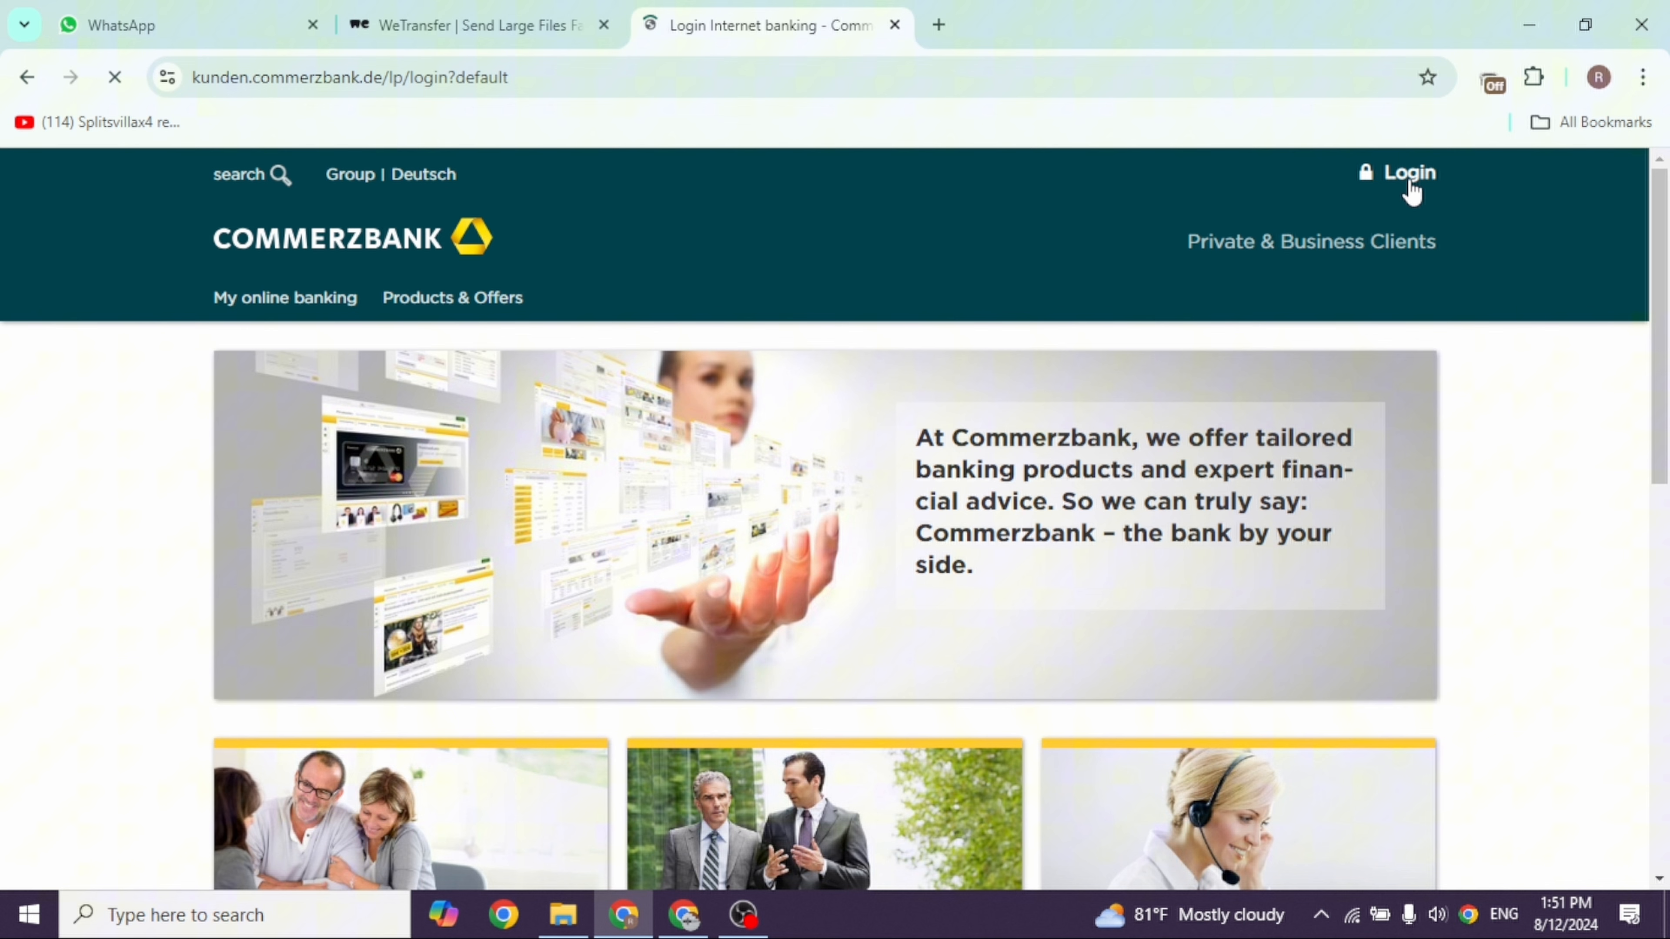
pyautogui.click(1405, 172)
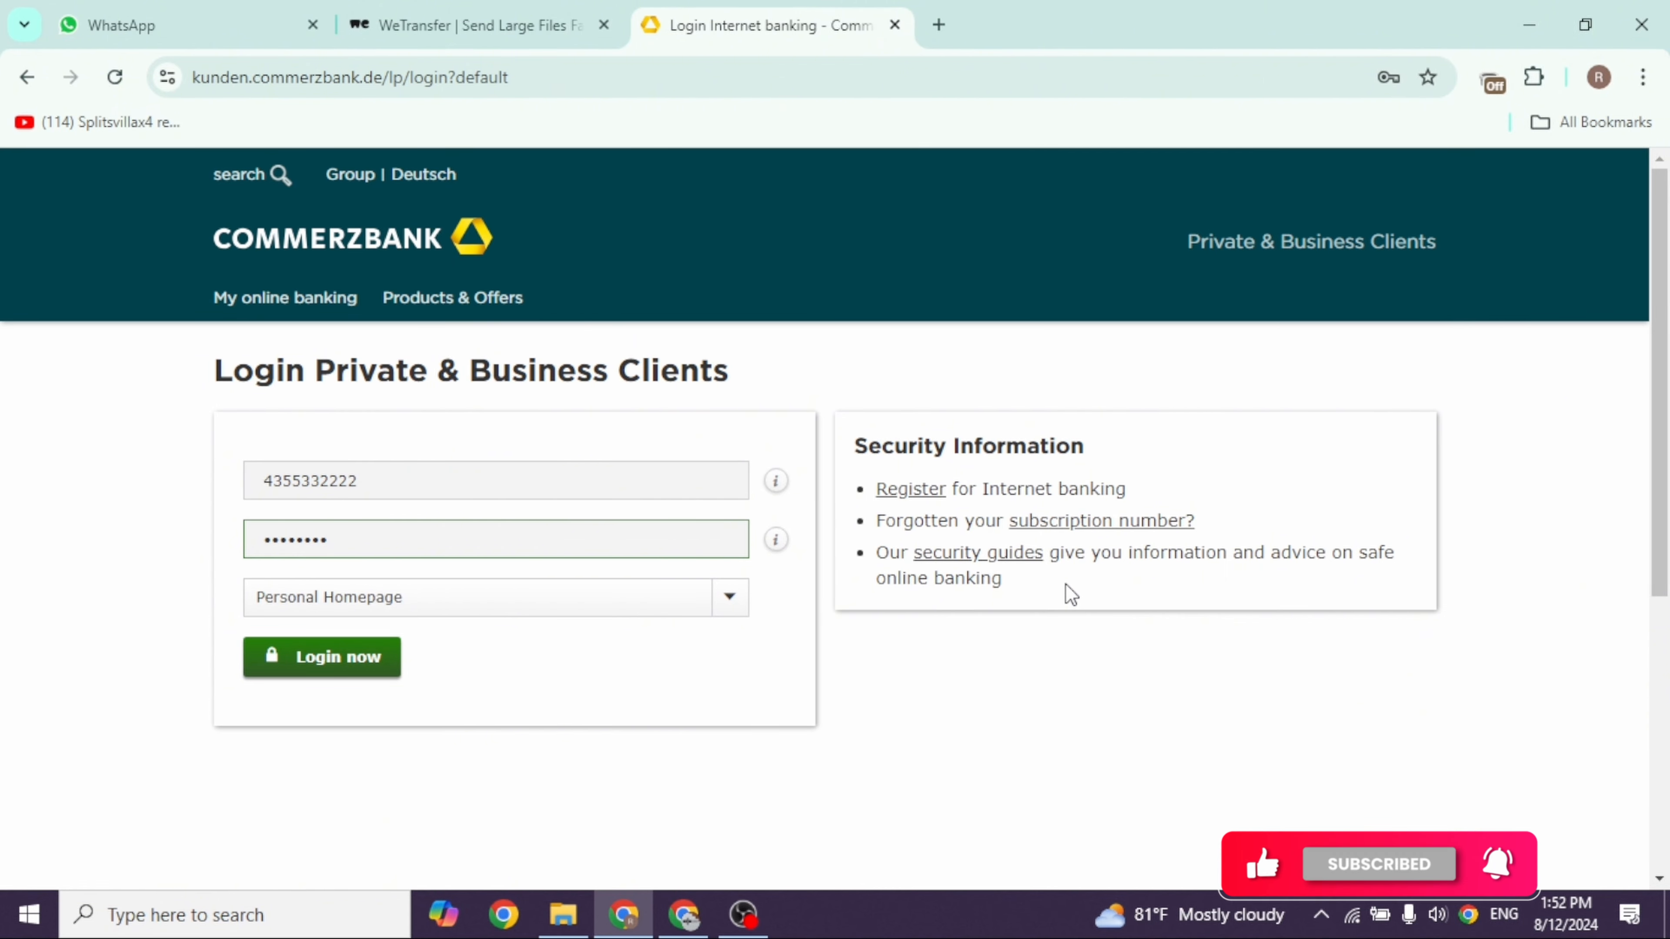
# Leave the login form filled with the participant number and PIN, not yet submitted.
pyautogui.click(494, 539)
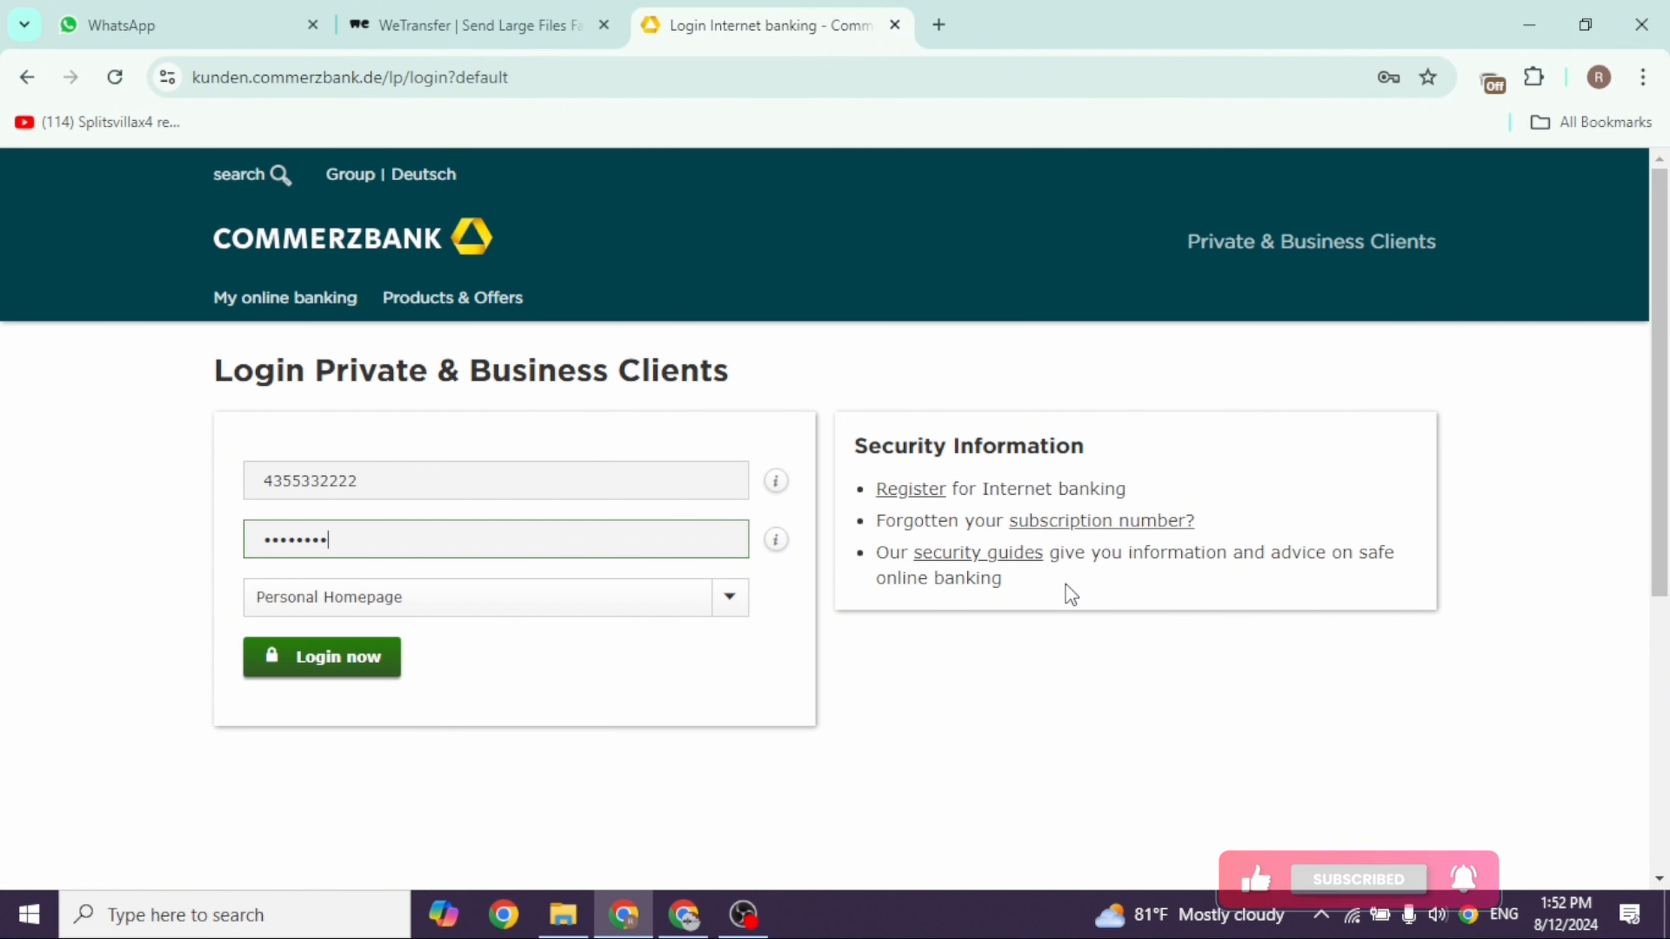